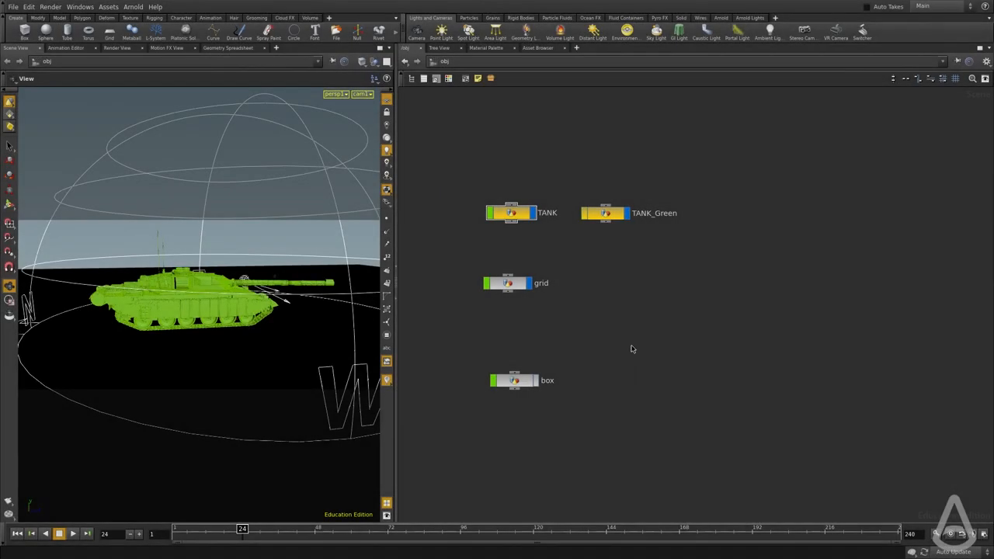
pyautogui.moveTo(628, 339)
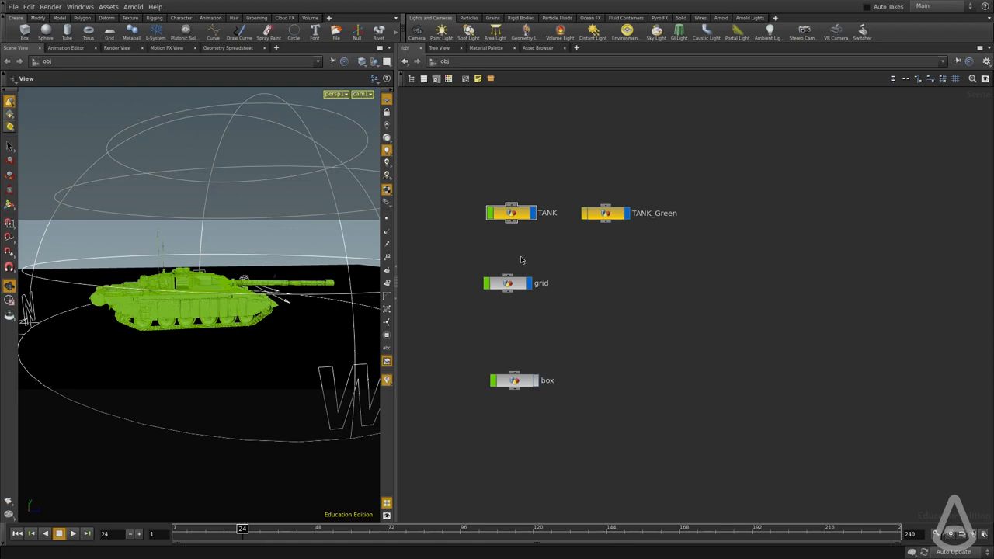
# Select the TANK object node to display its parameters
pyautogui.click(511, 212)
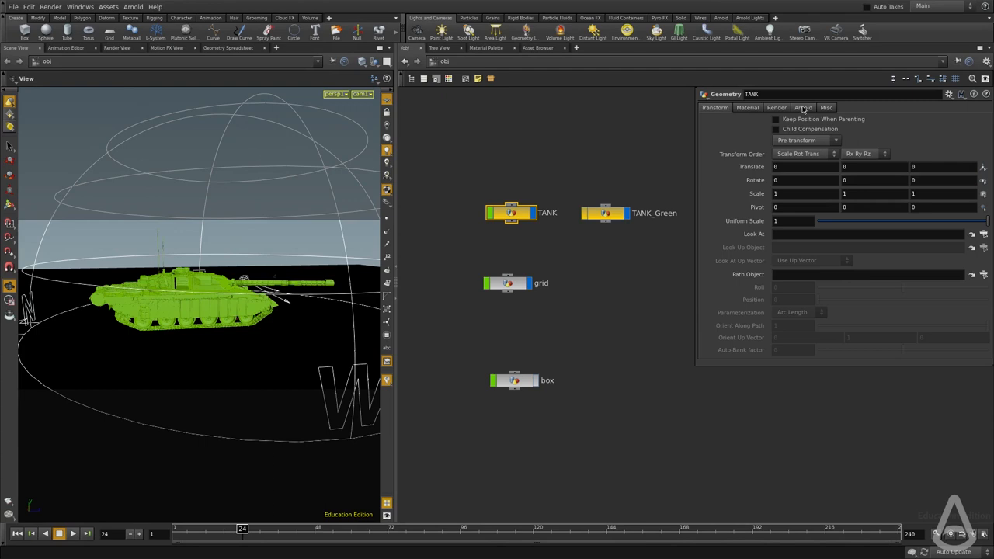
# Show TANK's Arnold visibility settings, inspect TANK_Green's material, then reselect TANK
pyautogui.click(803, 107)
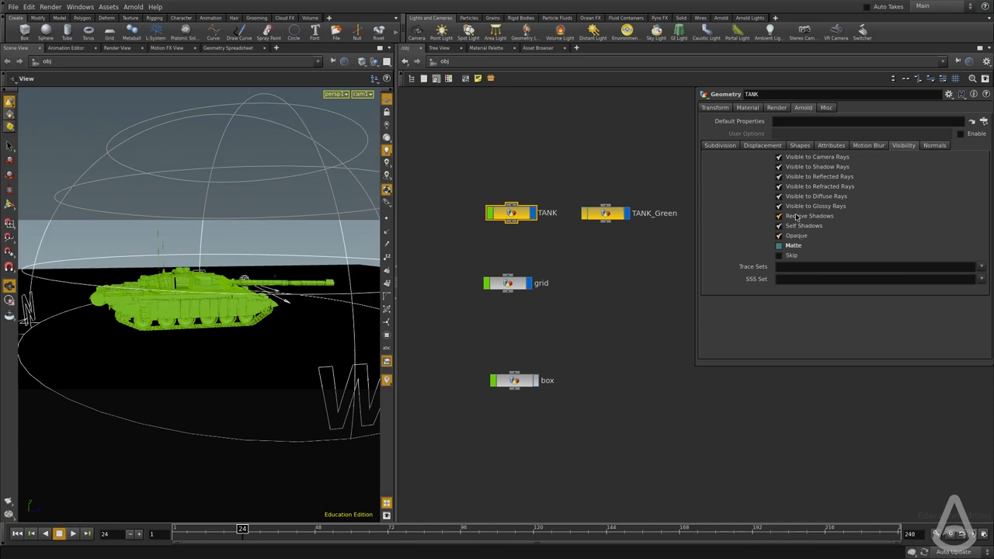
pyautogui.moveTo(643, 266)
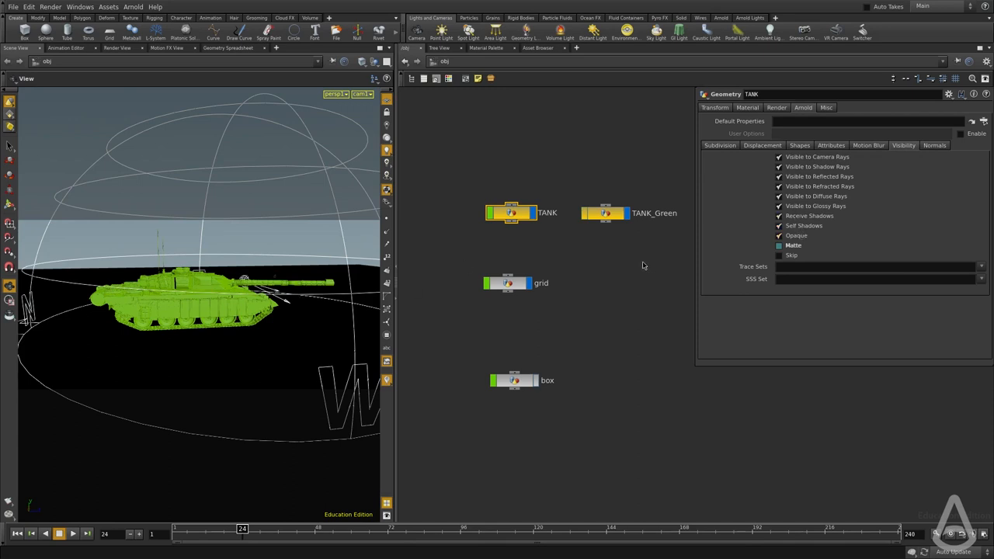
pyautogui.moveTo(475, 283)
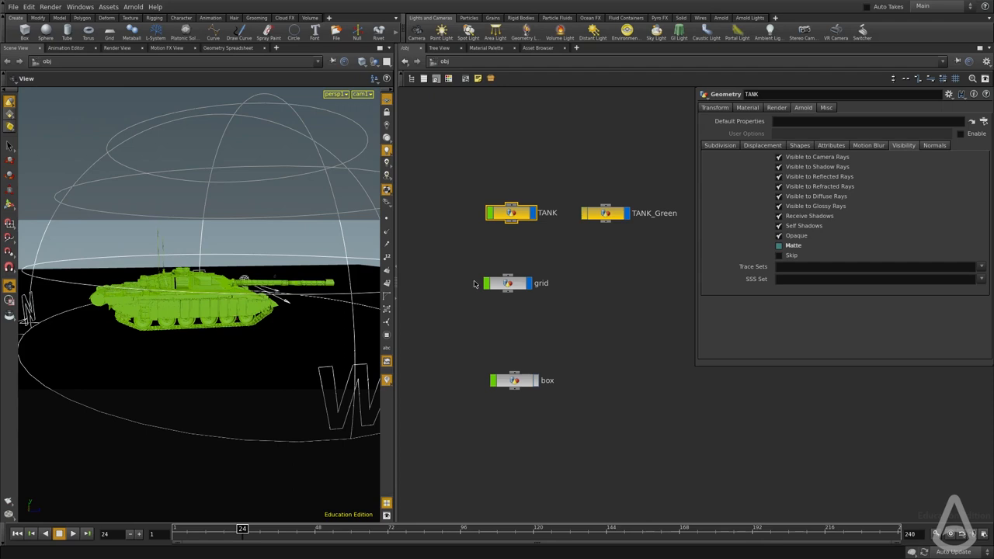
pyautogui.click(604, 212)
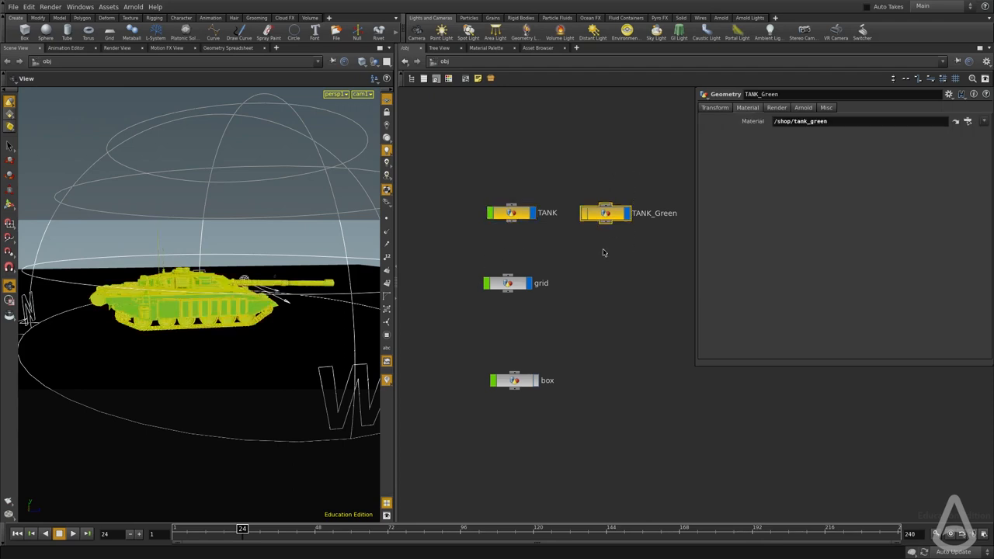
pyautogui.click(606, 213)
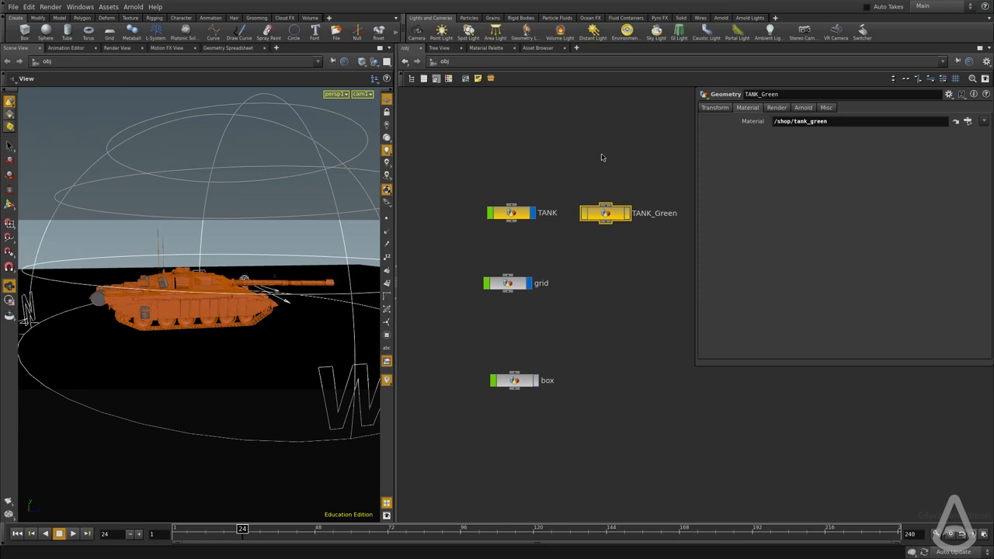
pyautogui.click(510, 212)
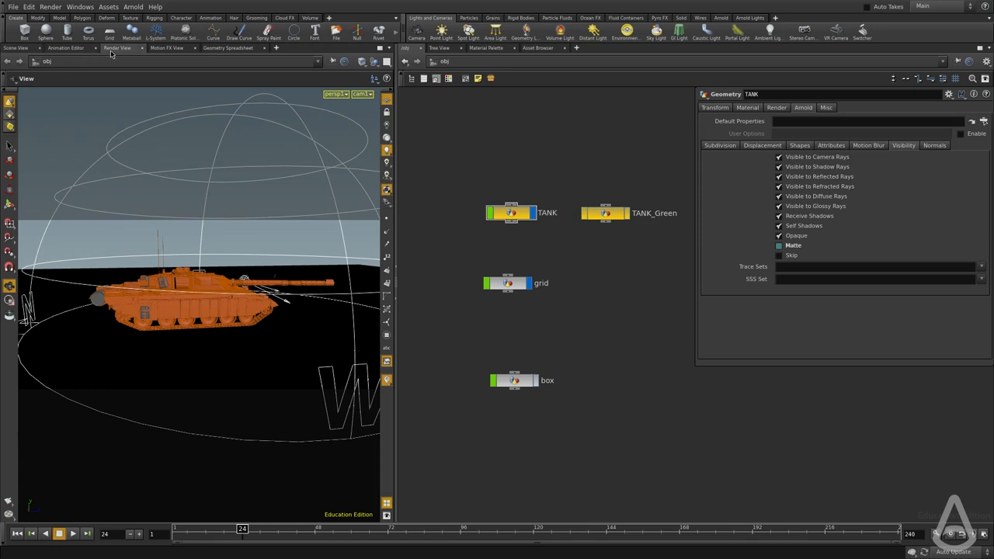
# Render in Arnold with TANK's Visible to Camera Rays unchecked, leaving only its reflection
pyautogui.click(117, 47)
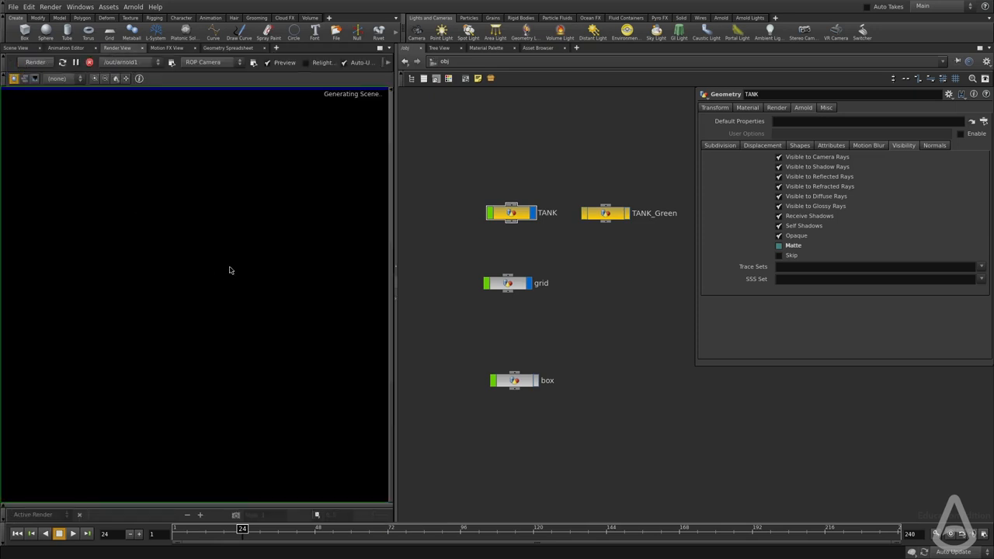
pyautogui.moveTo(460, 226)
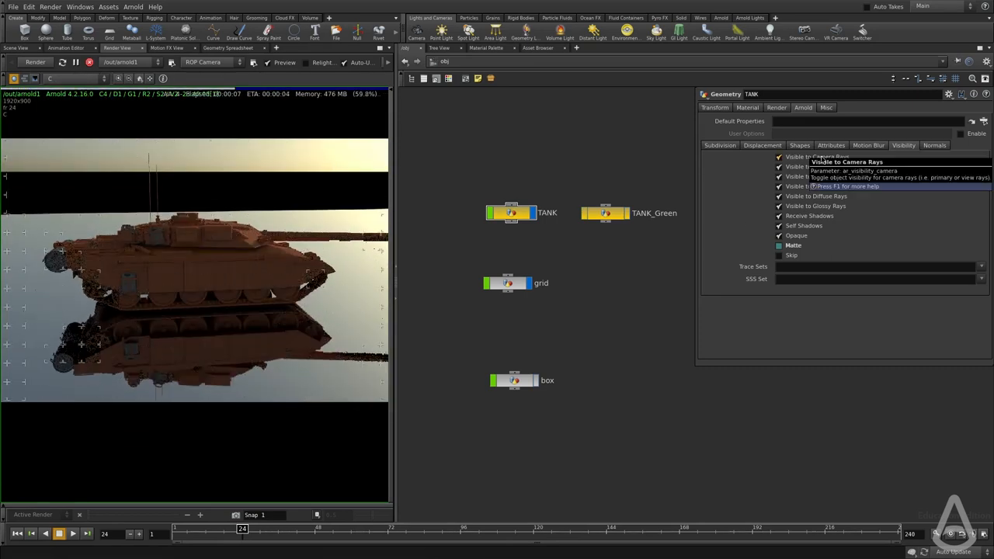
pyautogui.click(780, 156)
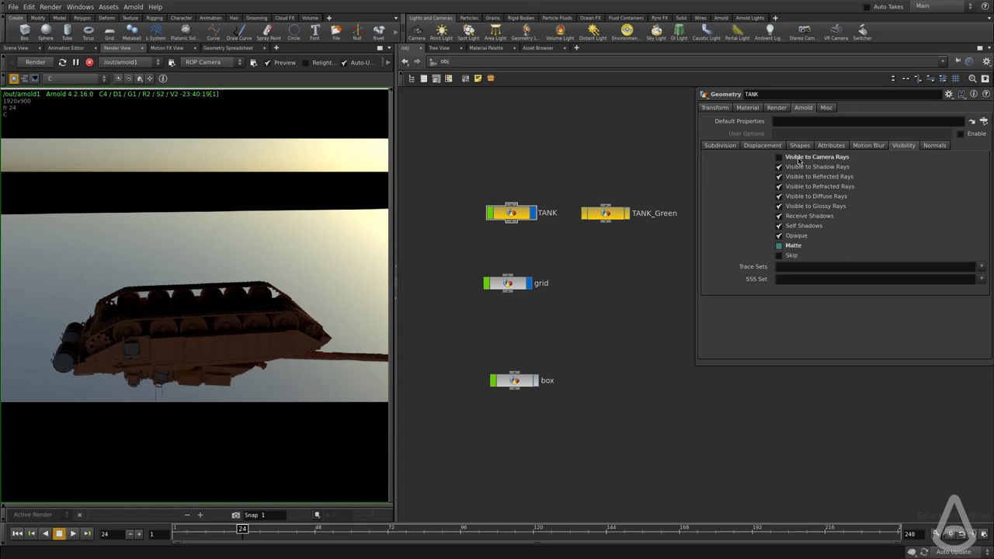
pyautogui.moveTo(868, 168)
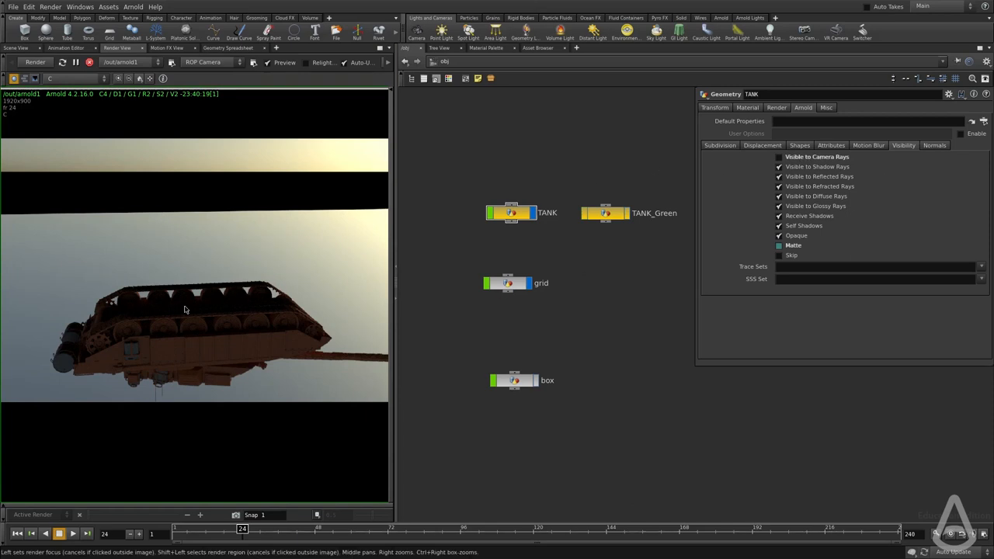
pyautogui.moveTo(272, 324)
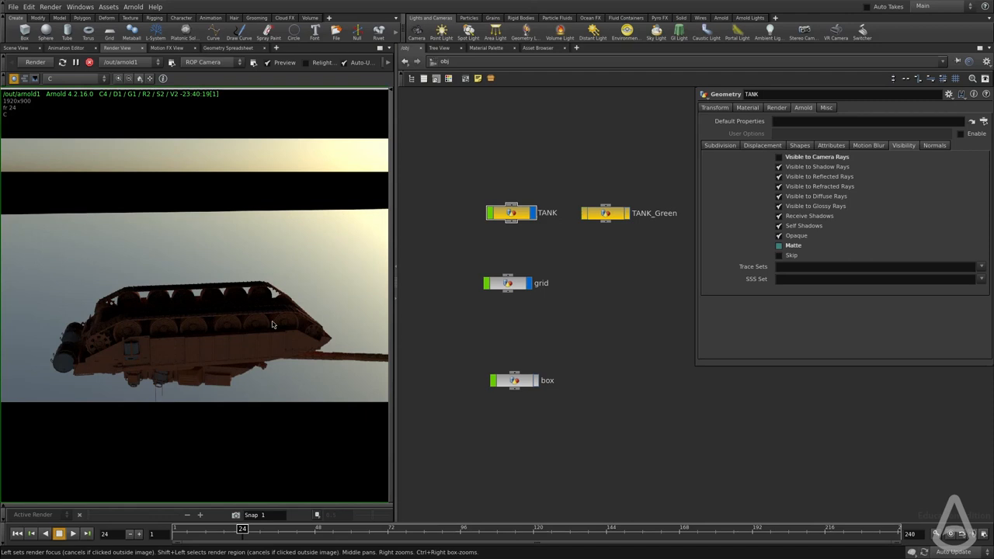
pyautogui.moveTo(130, 340)
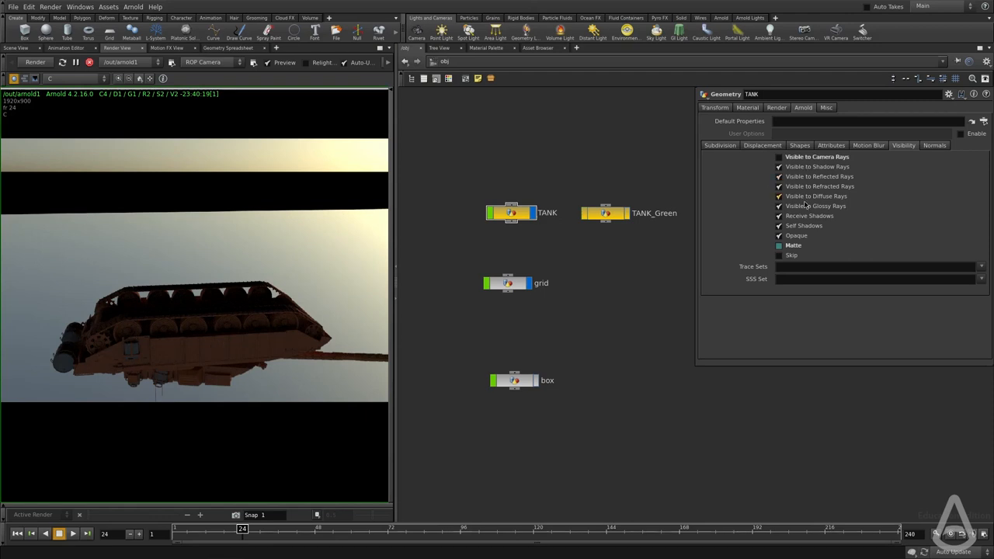
pyautogui.click(778, 156)
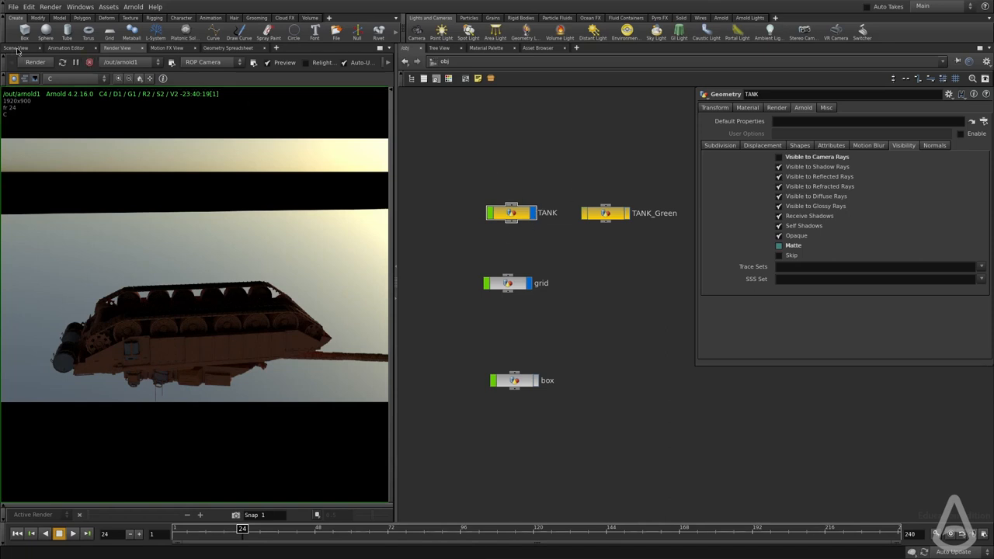
# Uncheck camera rays on TANK_Green and restore TANK as visible only to camera rays
pyautogui.click(16, 47)
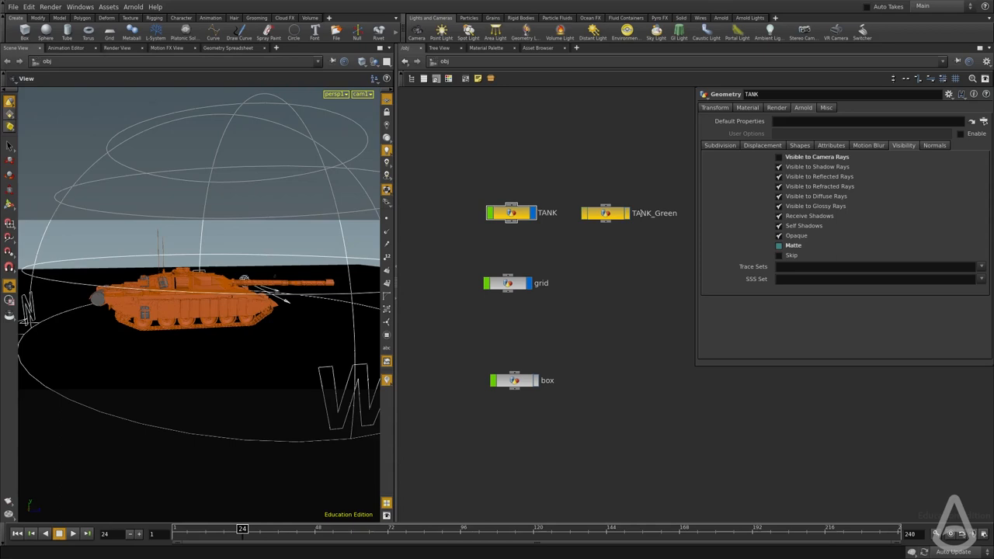
pyautogui.click(604, 213)
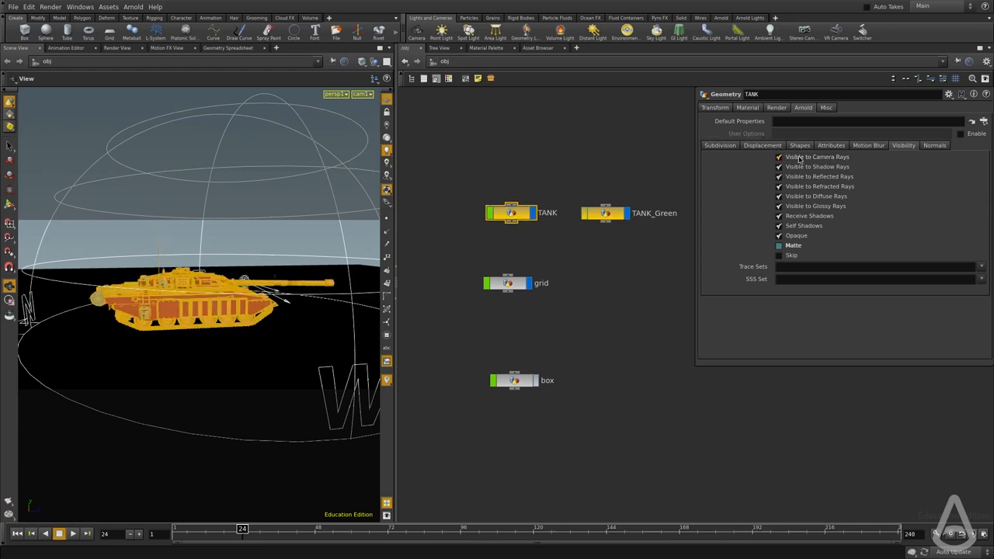
pyautogui.moveTo(815, 167)
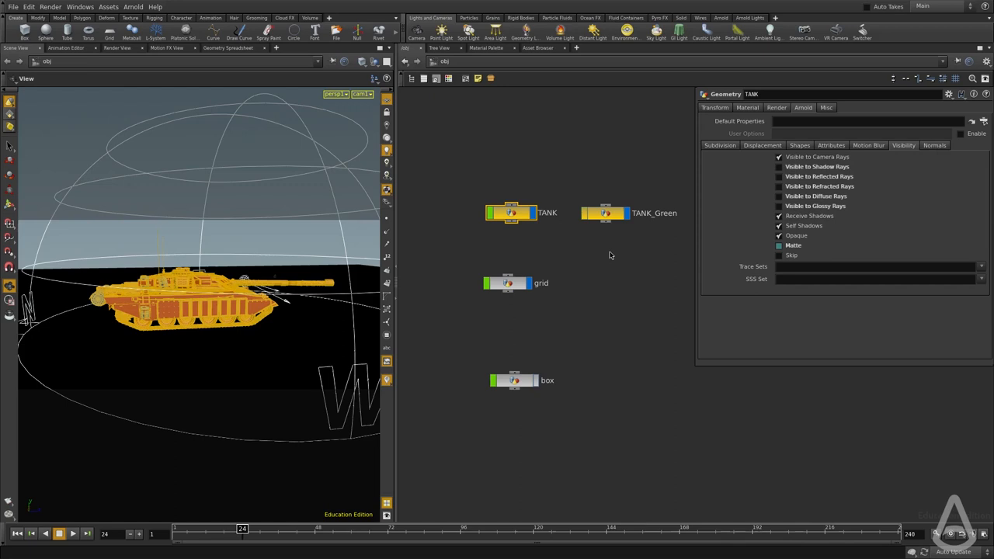
pyautogui.click(605, 213)
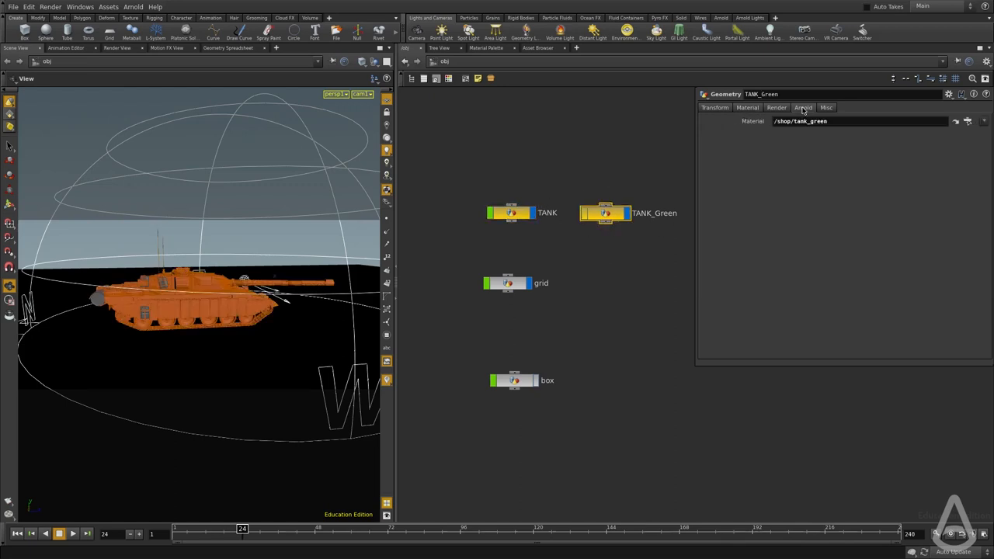
pyautogui.click(803, 107)
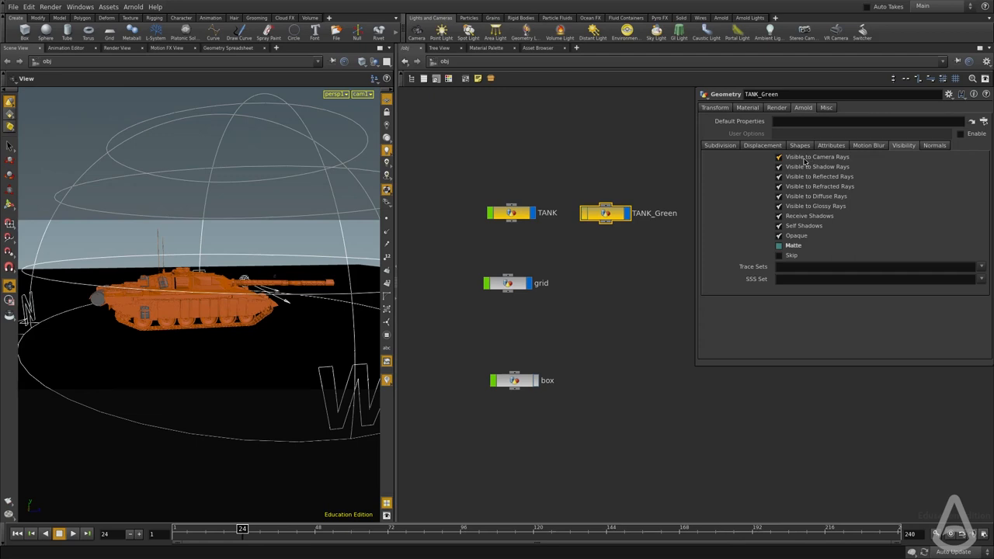
pyautogui.moveTo(817, 157)
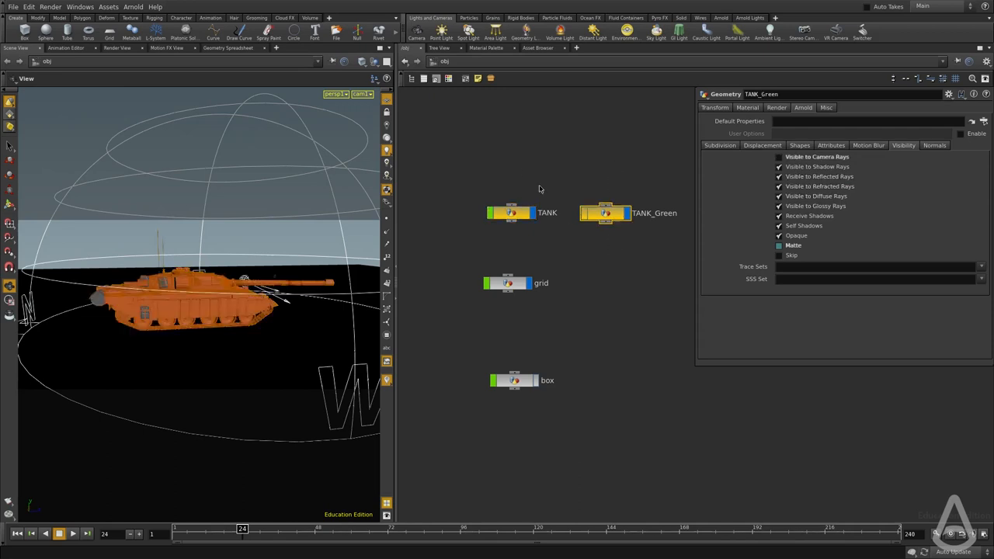
pyautogui.click(511, 212)
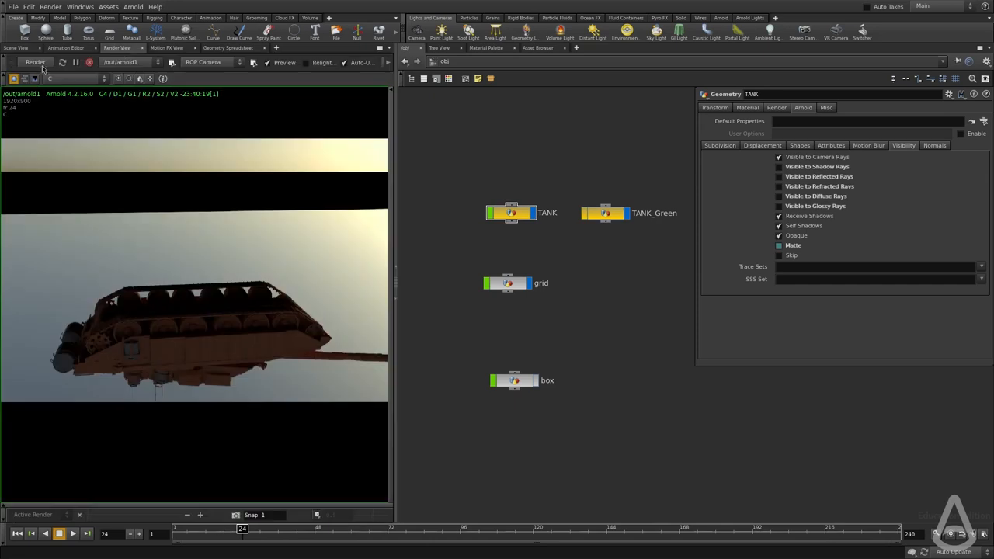
# Re-render showing orange TANK on top, then select TANK_Green to check its flags
pyautogui.click(35, 62)
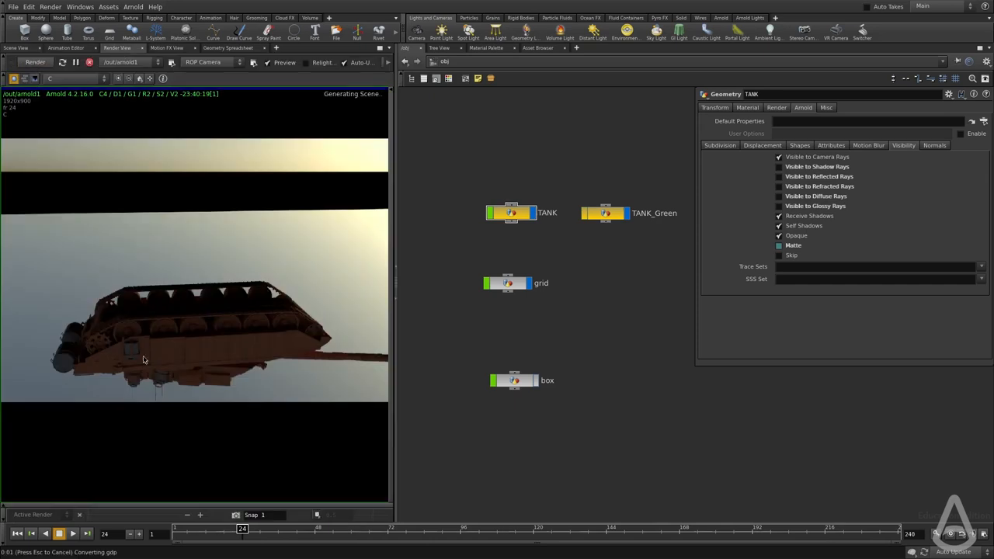
pyautogui.moveTo(479, 227)
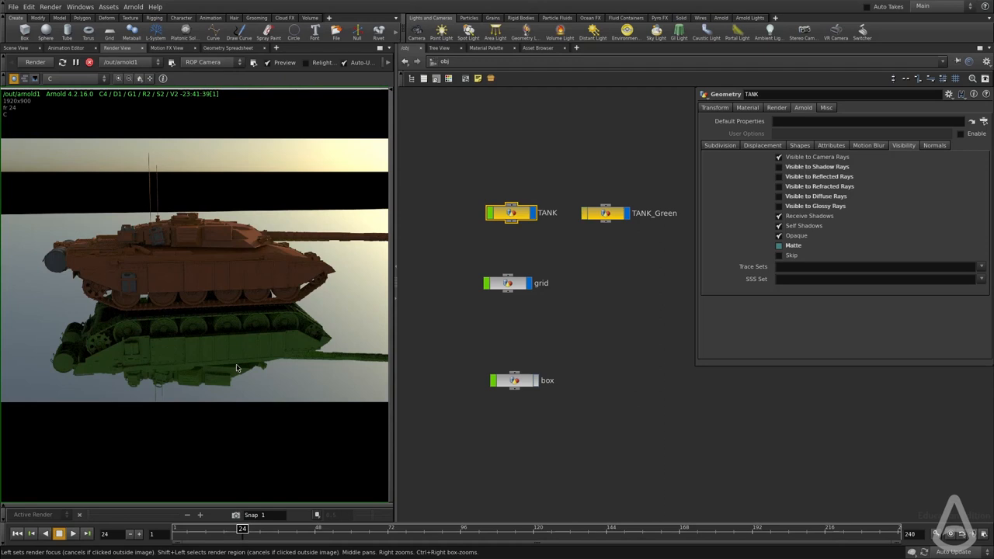
pyautogui.moveTo(561, 240)
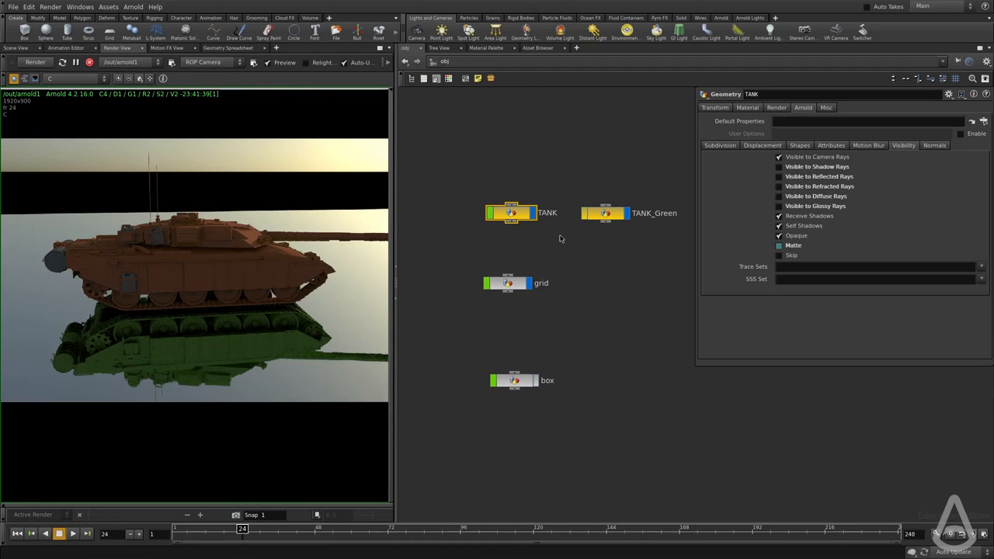
pyautogui.click(605, 213)
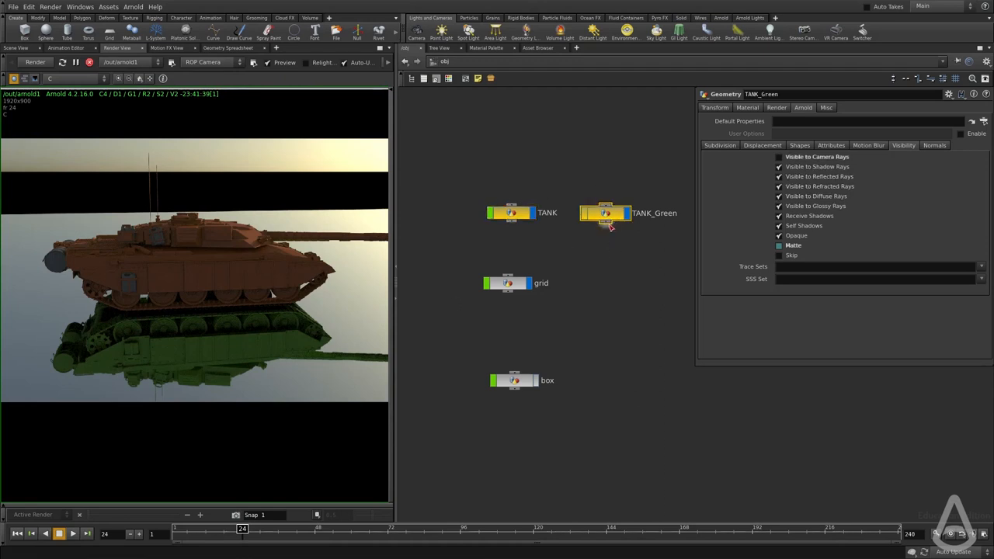
pyautogui.moveTo(660, 215)
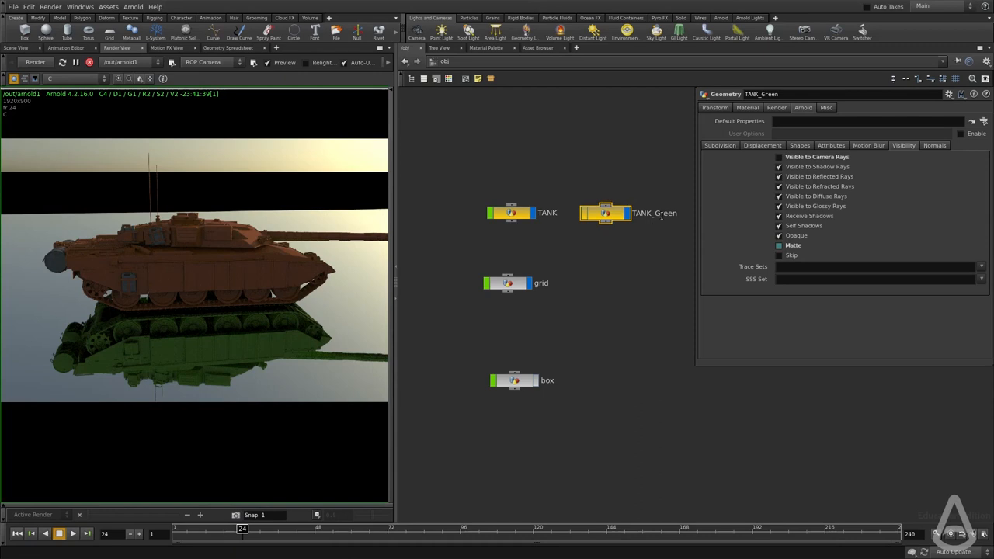
pyautogui.moveTo(277, 315)
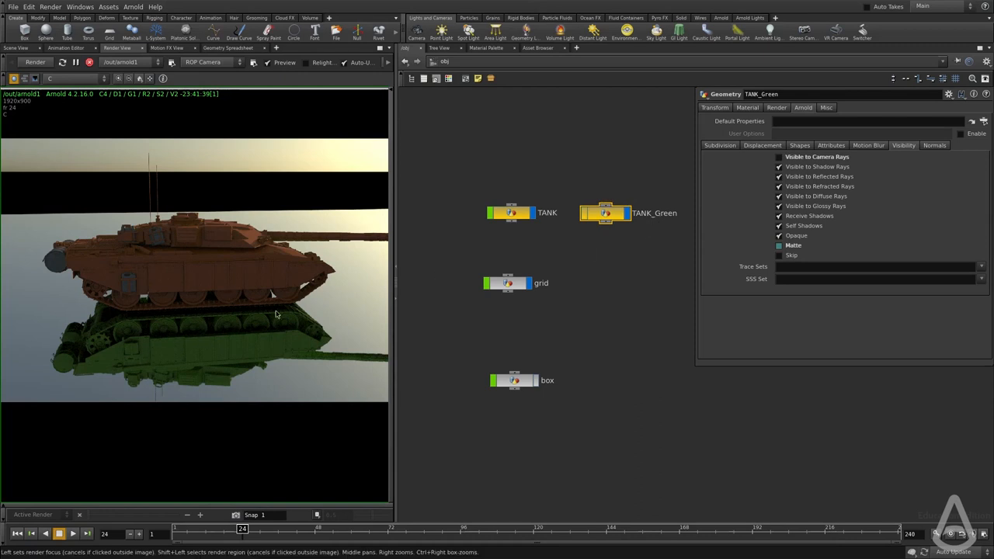
pyautogui.moveTo(824, 197)
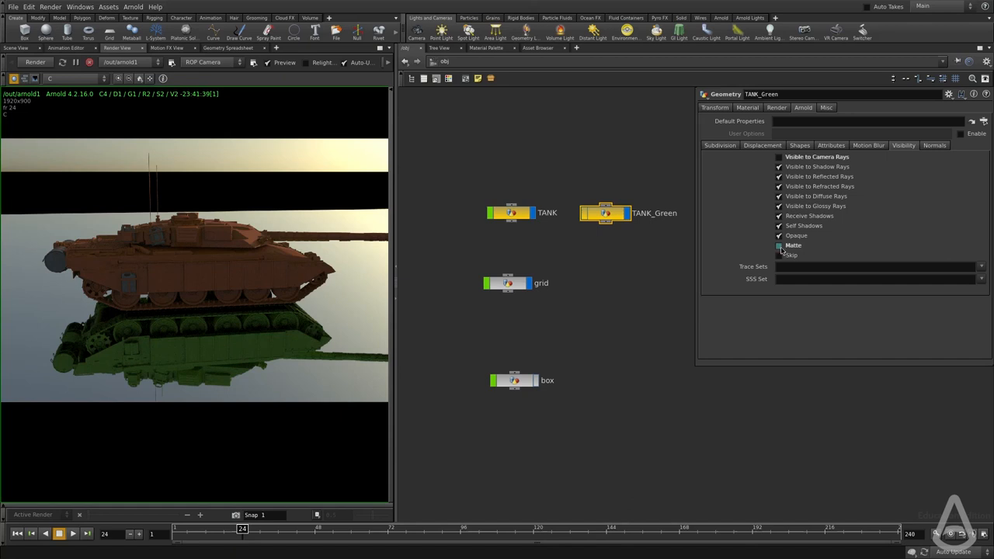
# Review TANK_Green's Matte shading option, then select the box object with sphere_diffuse material
pyautogui.click(779, 245)
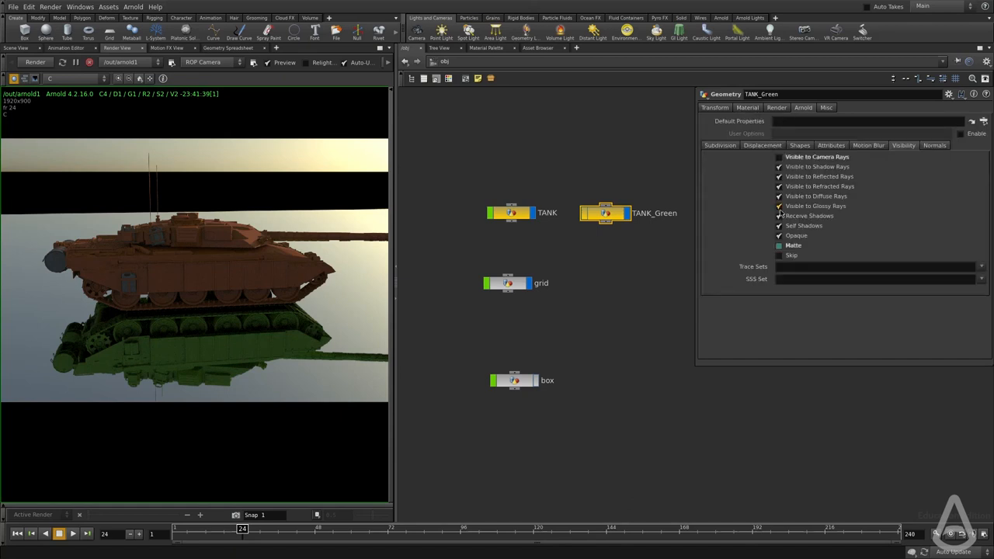
pyautogui.click(776, 108)
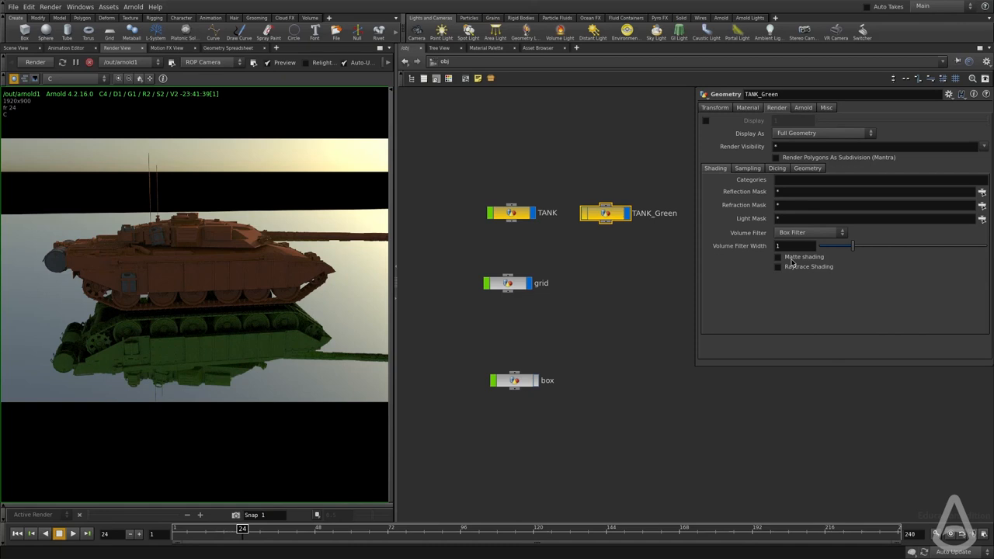
pyautogui.moveTo(803, 257)
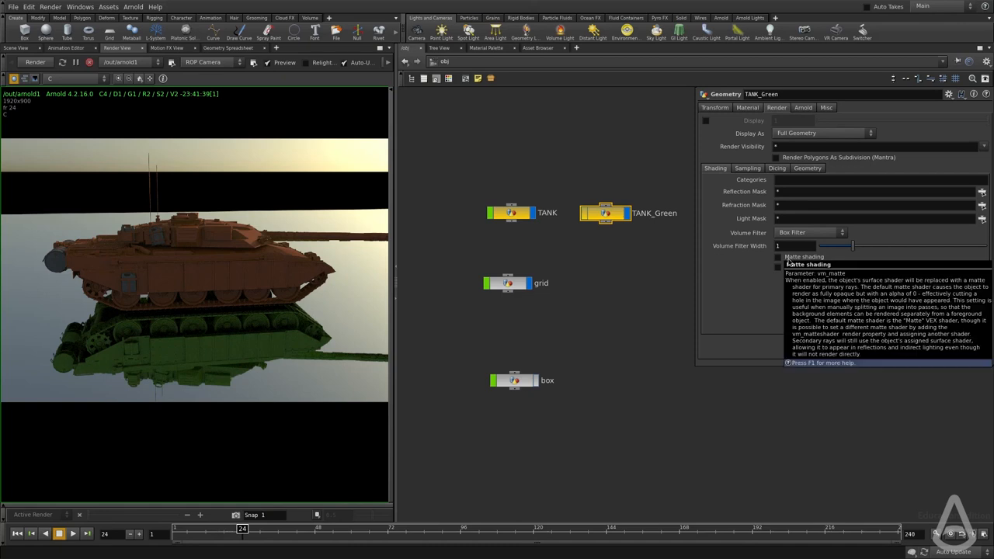
pyautogui.click(515, 353)
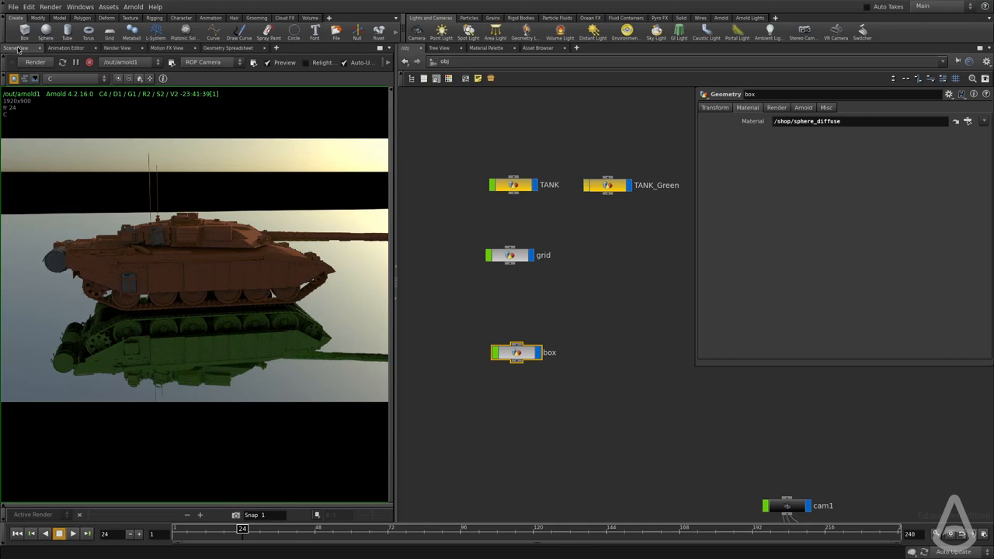
# In Scene View, enable Matte in the box object's Arnold ray visibility settings
pyautogui.click(15, 48)
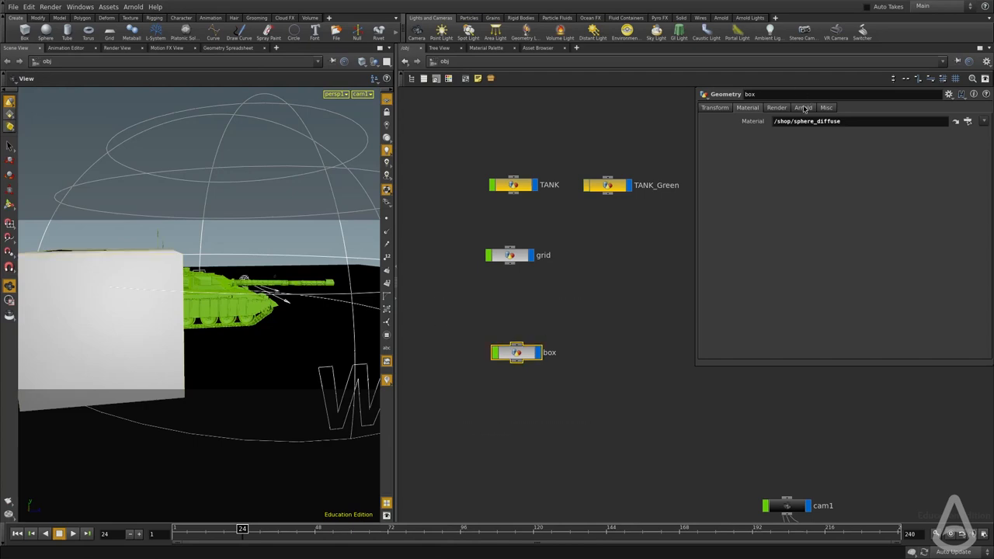
pyautogui.click(746, 107)
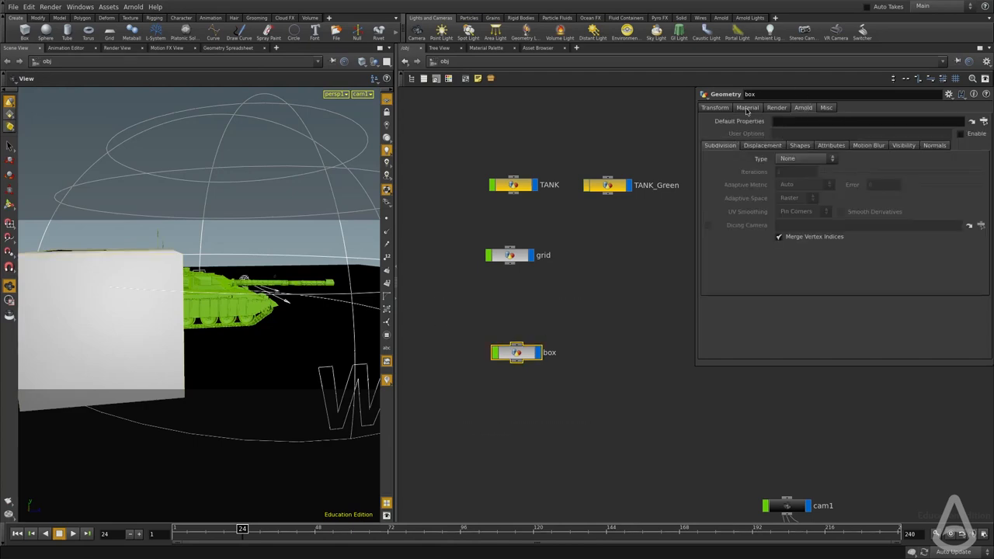
pyautogui.click(776, 108)
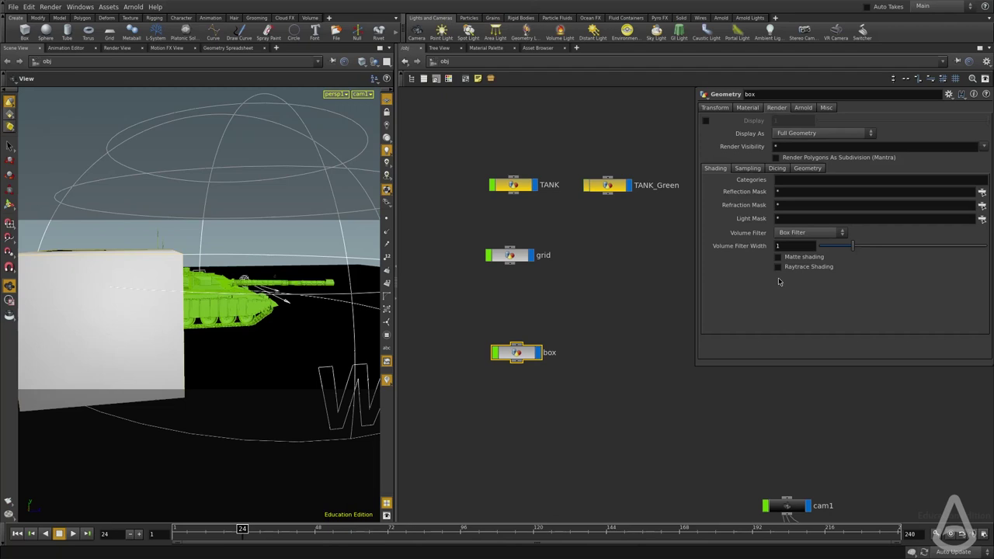
pyautogui.click(777, 256)
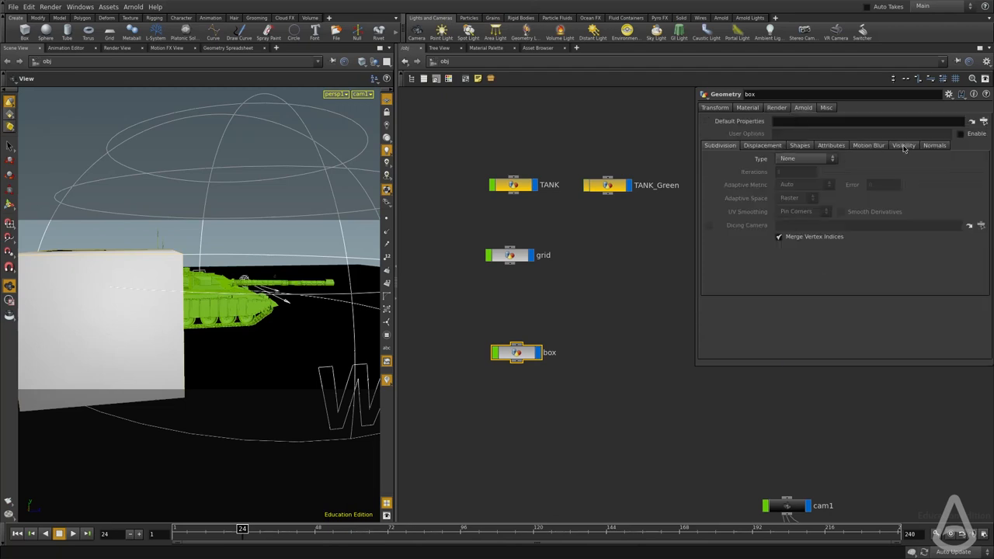
pyautogui.click(903, 145)
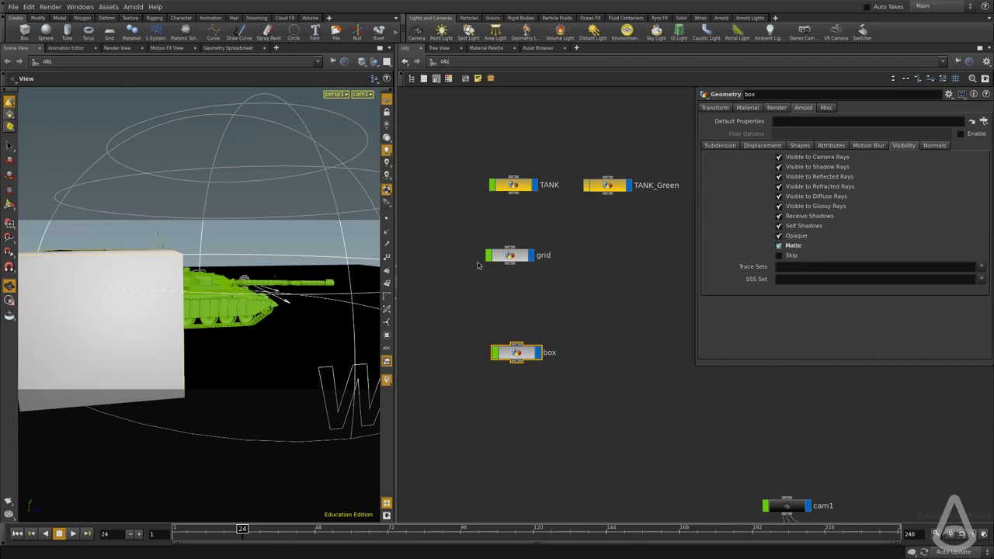
# Render the scene so the matte box cuts a black hole over the orange tank
pyautogui.click(444, 62)
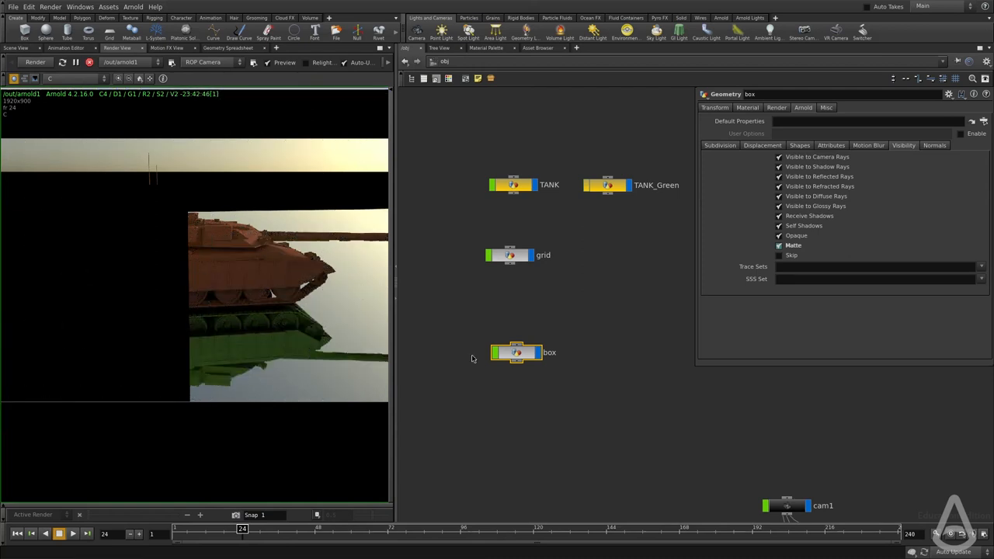
pyautogui.moveTo(582, 269)
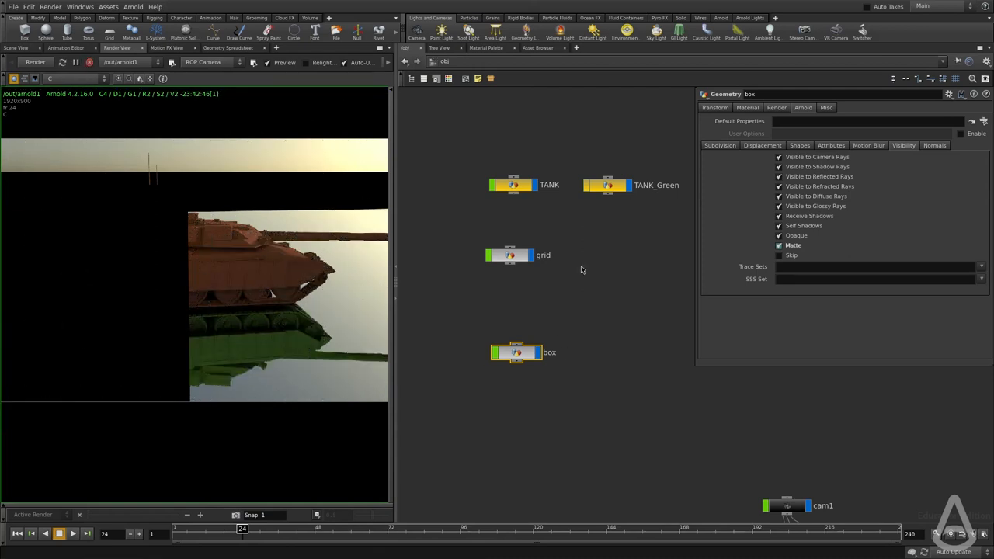